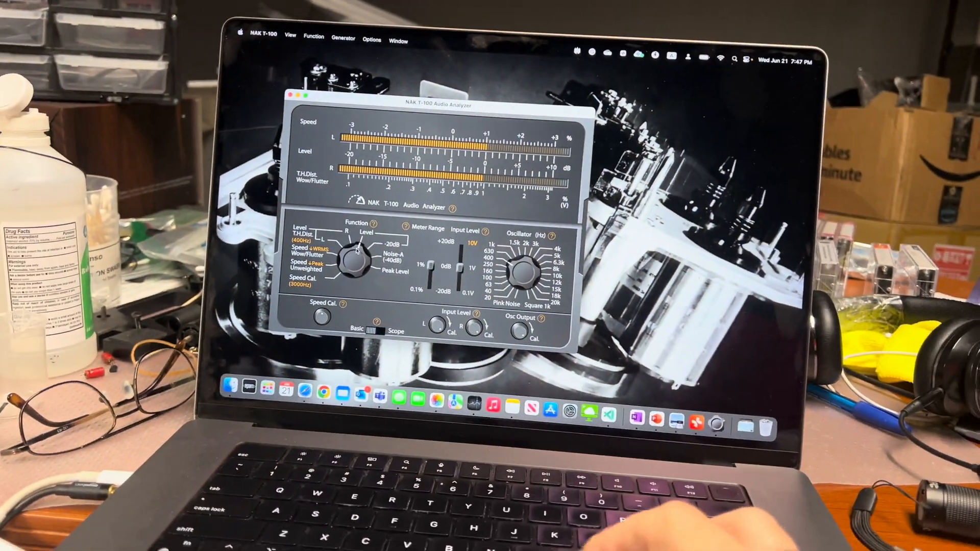
- Switch the analyzer to Scope display in frequency response mode instead of the O'scope waveform
{"action": "left_click", "coordinate": [377, 330]}
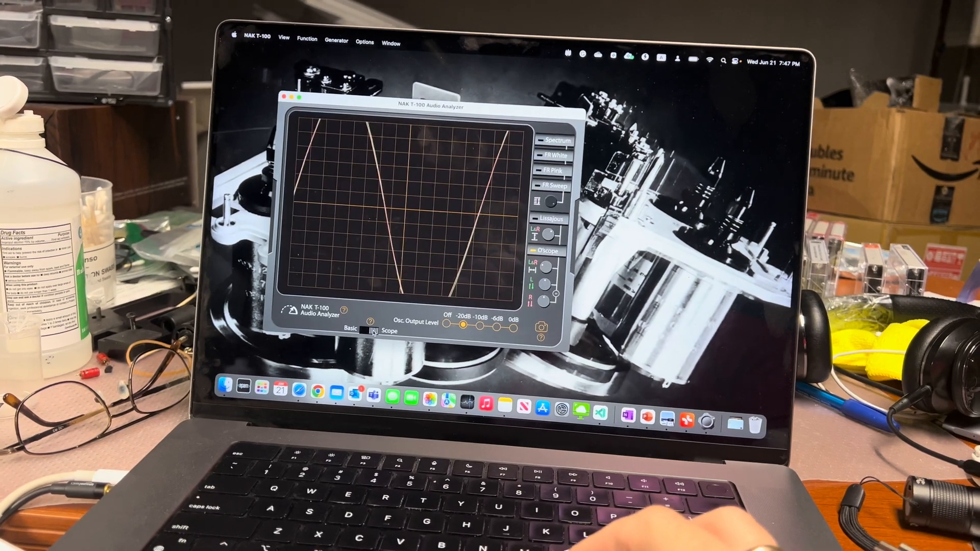
{"action": "left_click", "coordinate": [553, 140]}
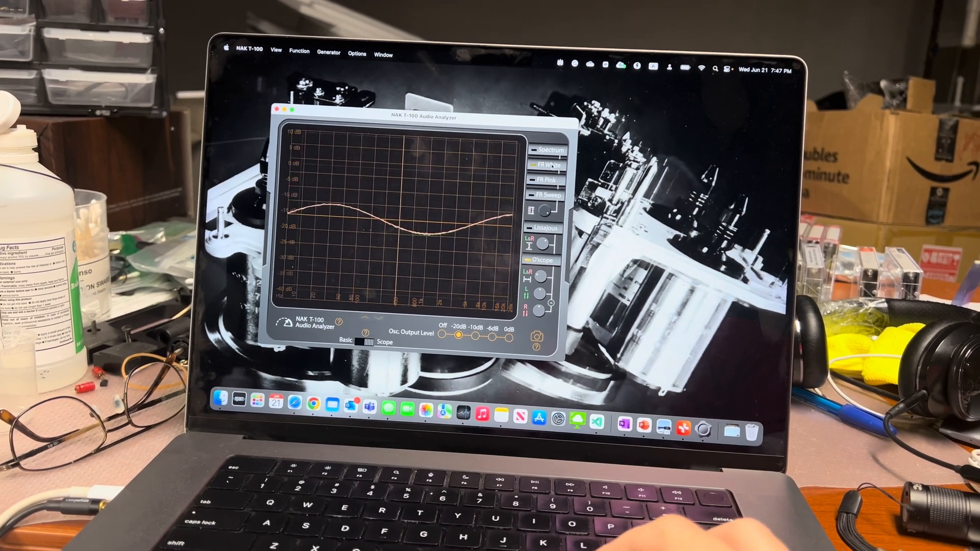
{"action": "left_click", "coordinate": [549, 149]}
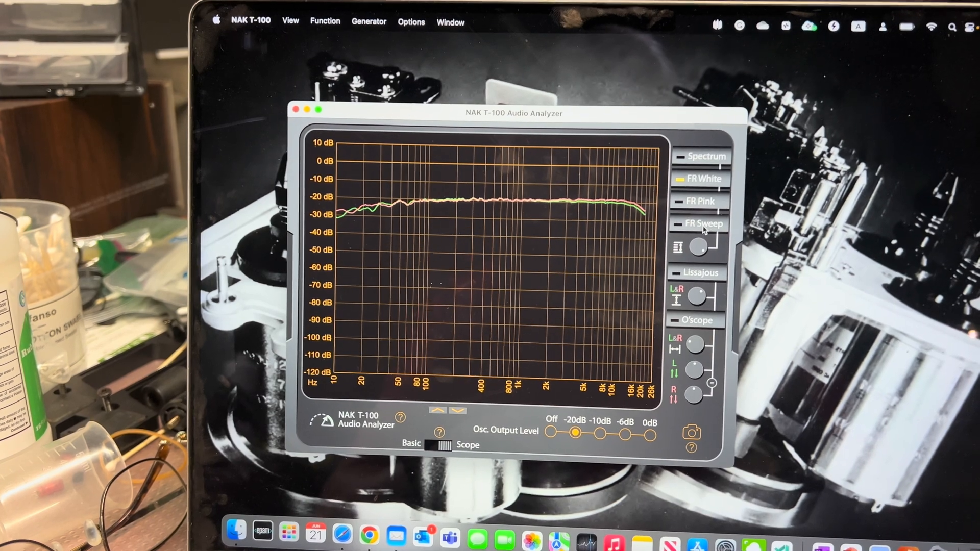
- Run the FR Sweep to plot the left and right swept-tone response curves
{"action": "left_click", "coordinate": [700, 224]}
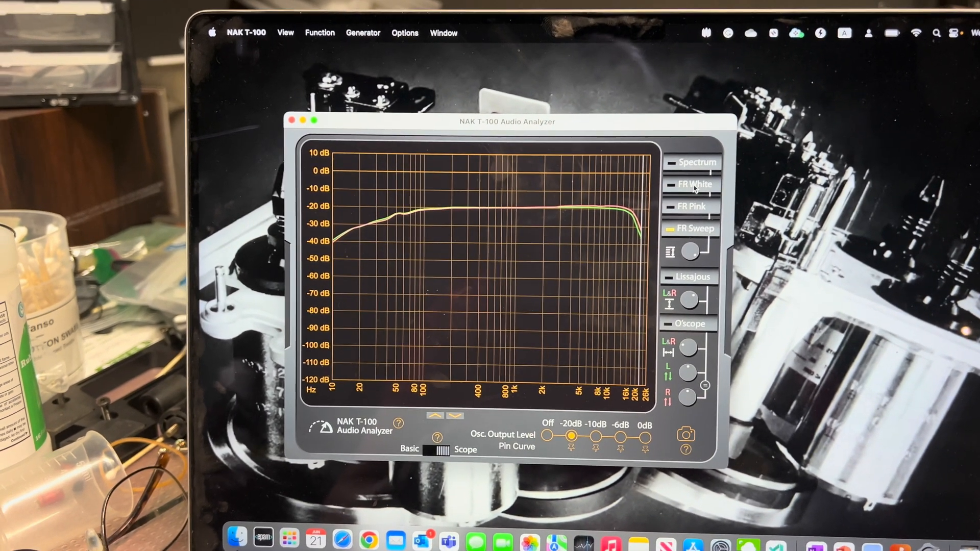
{"action": "mouse_move", "coordinate": [692, 188]}
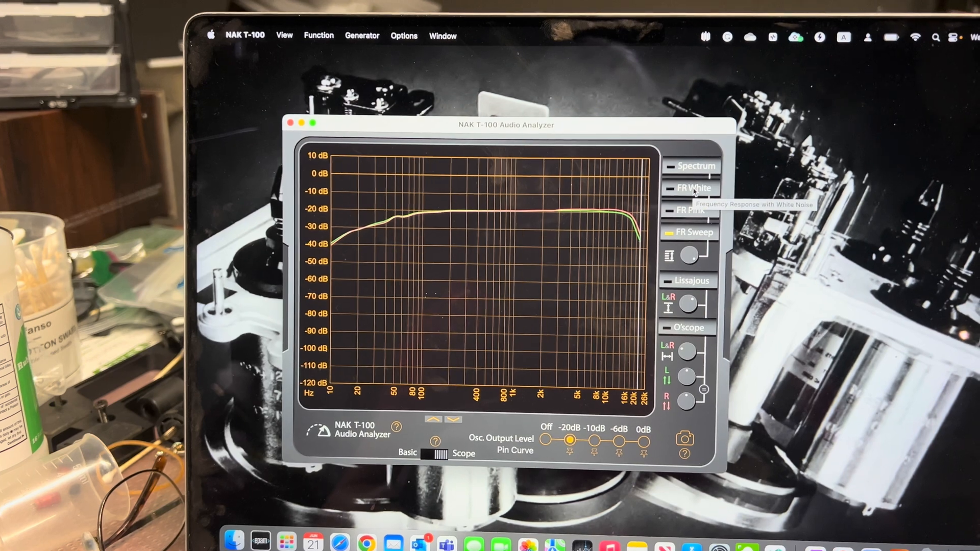
- Select FR White noise measurement and set the oscillator output level to -10 dB
{"action": "left_click", "coordinate": [690, 188]}
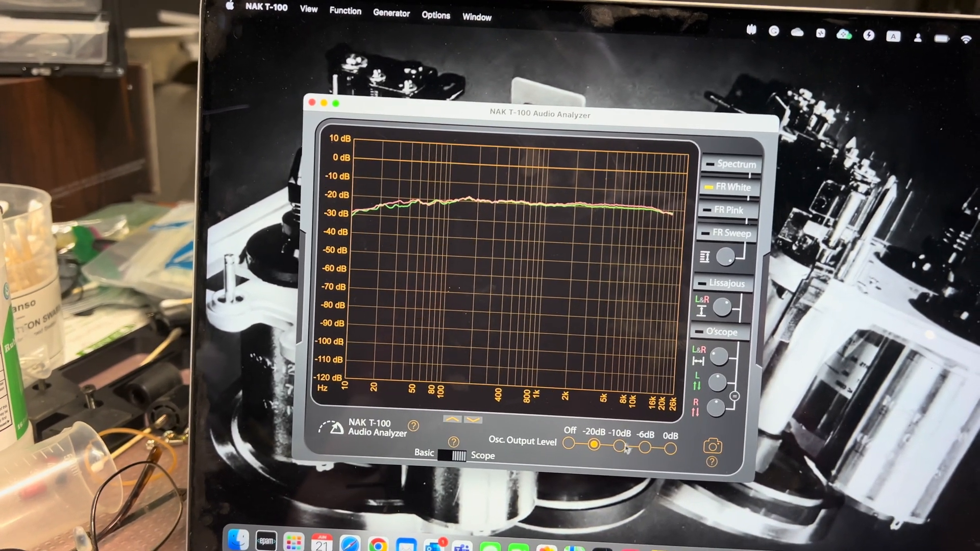
{"action": "left_click", "coordinate": [615, 449]}
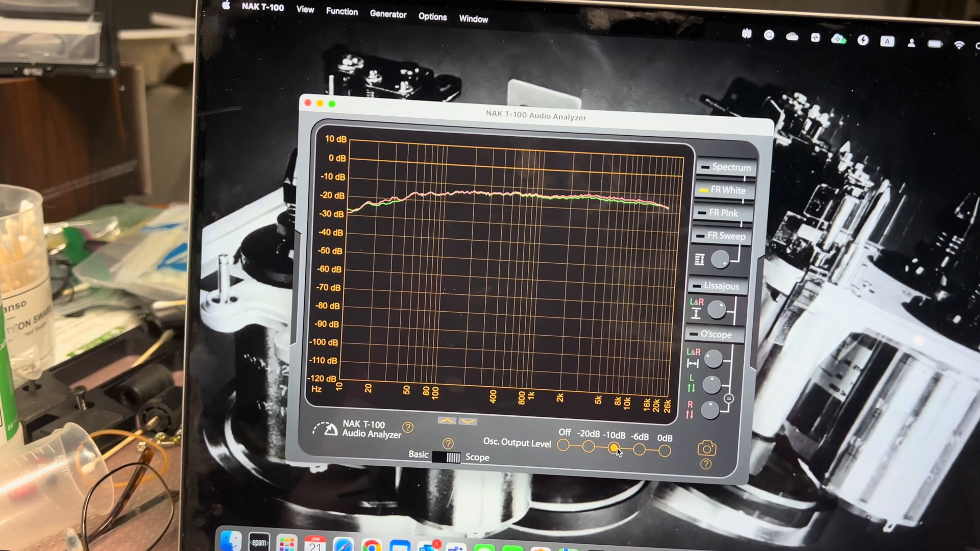